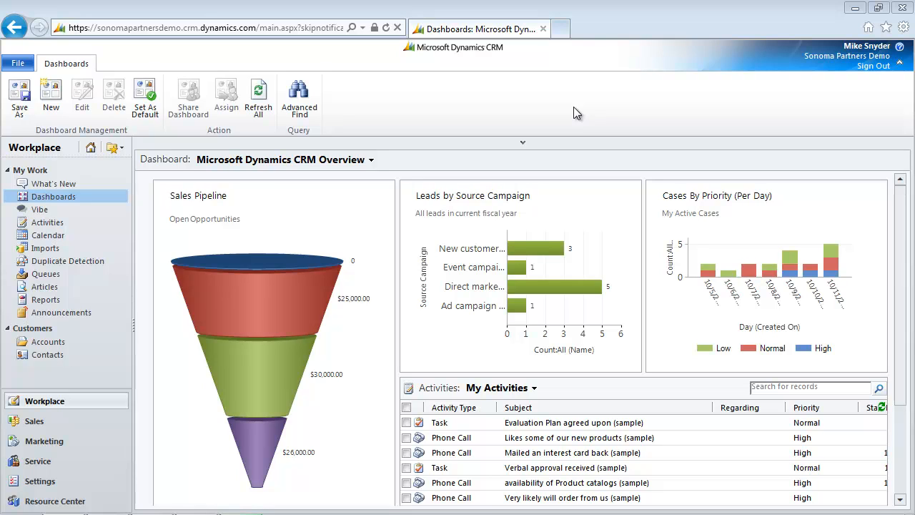
mouse_move(565, 98)
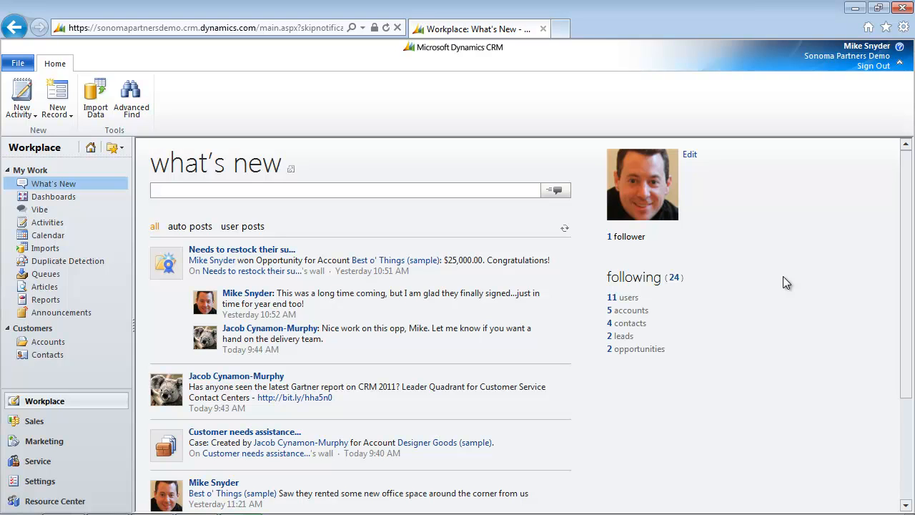
mouse_move(708, 288)
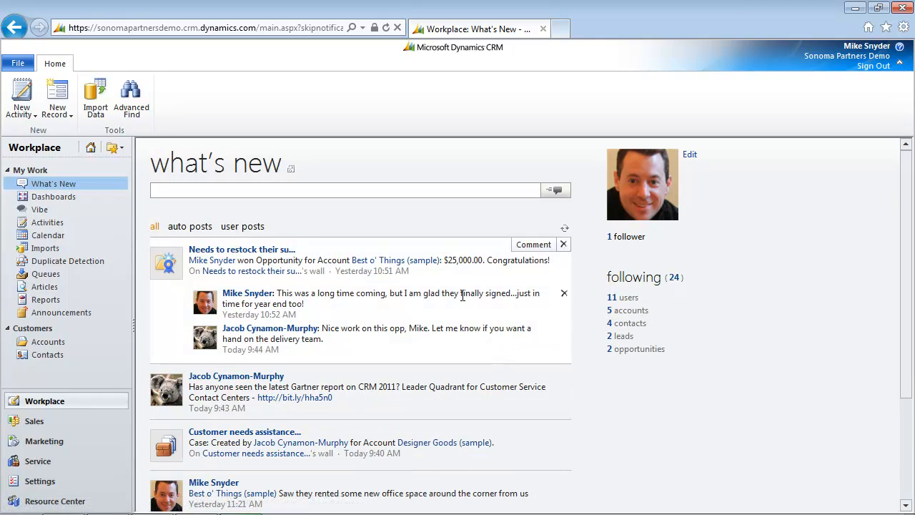
mouse_move(458, 312)
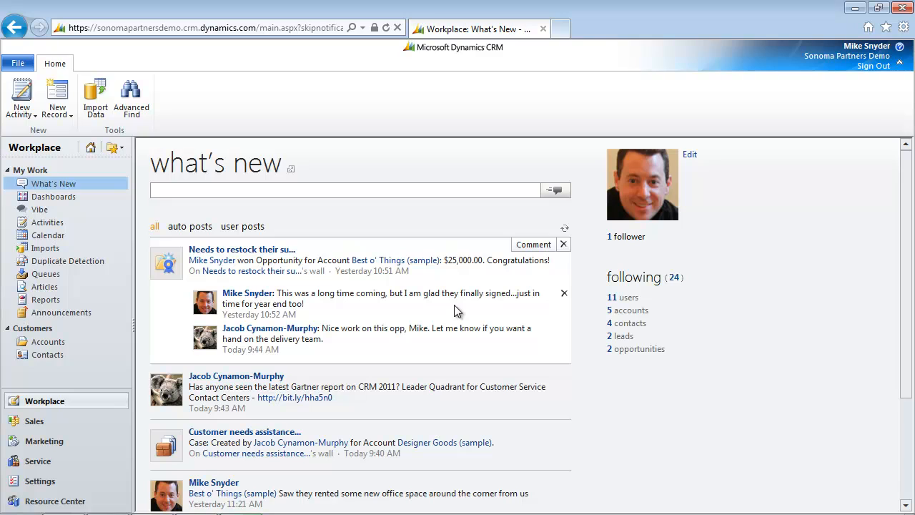
click(343, 189)
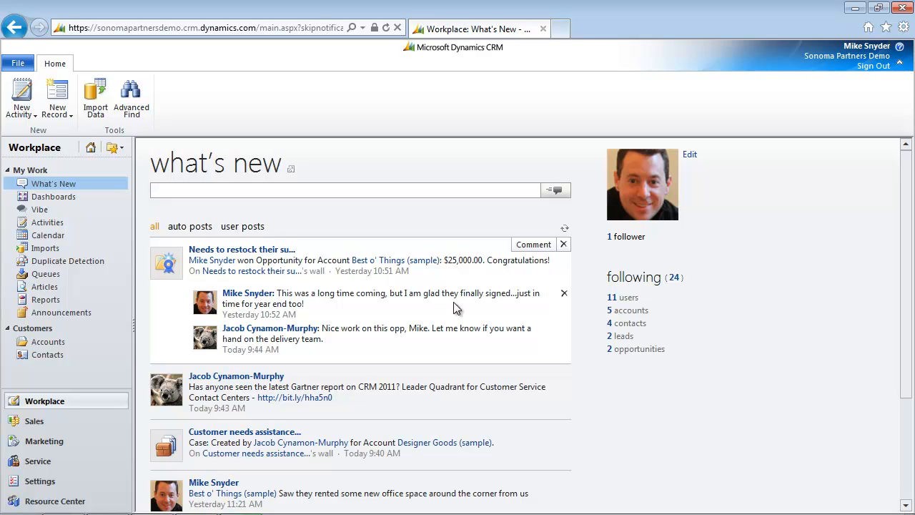
click(346, 189)
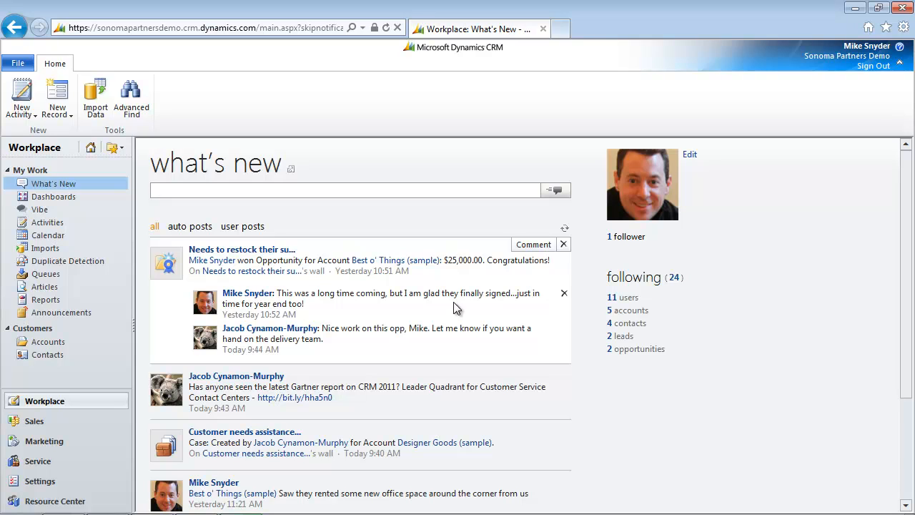
click(346, 189)
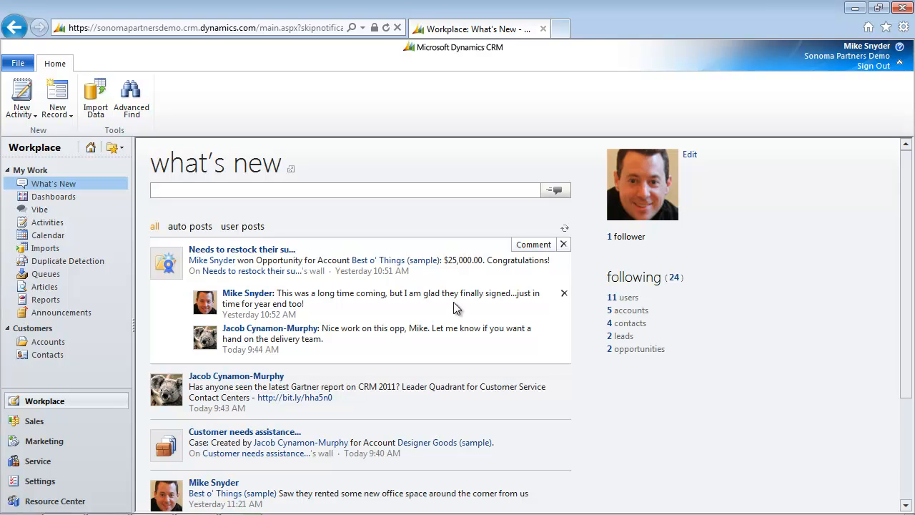
click(346, 189)
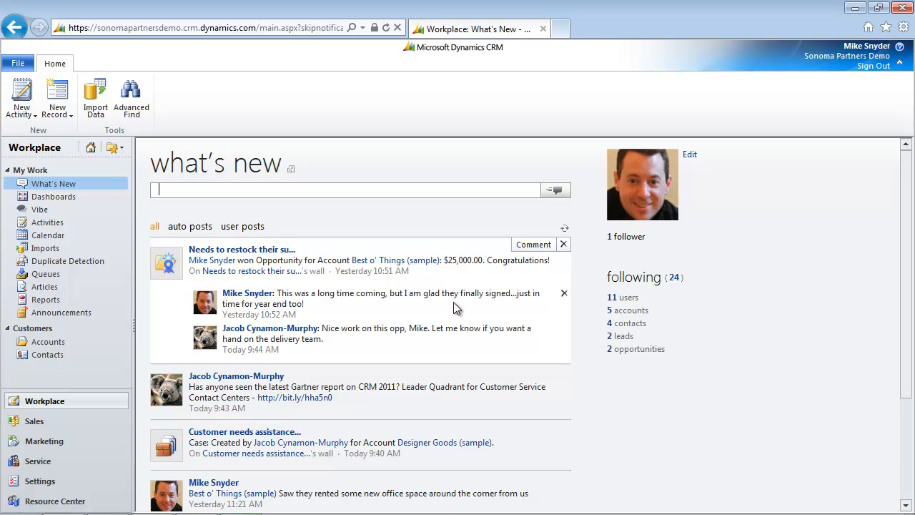
text(I am working)
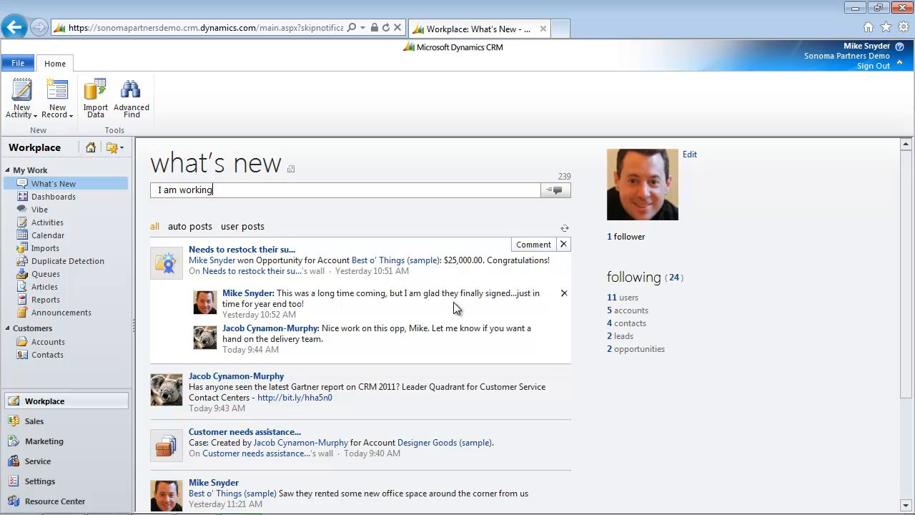
text(on a deal)
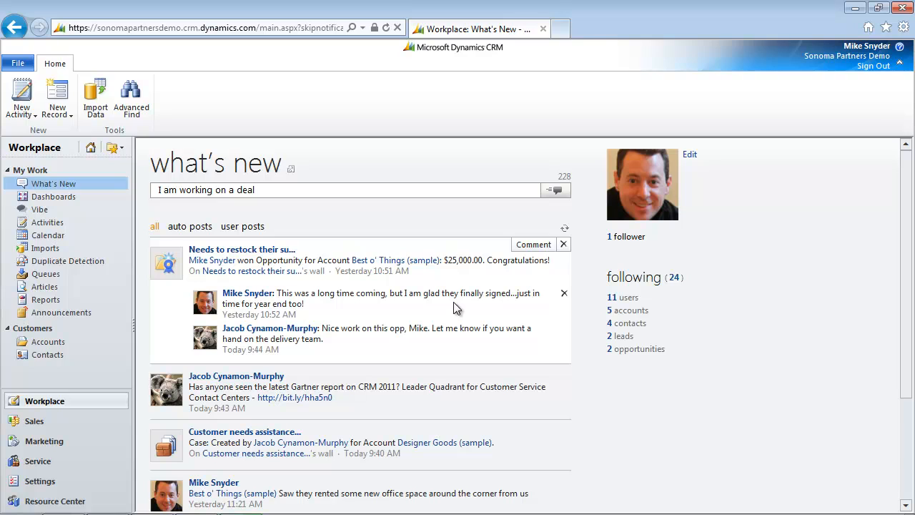
text(@)
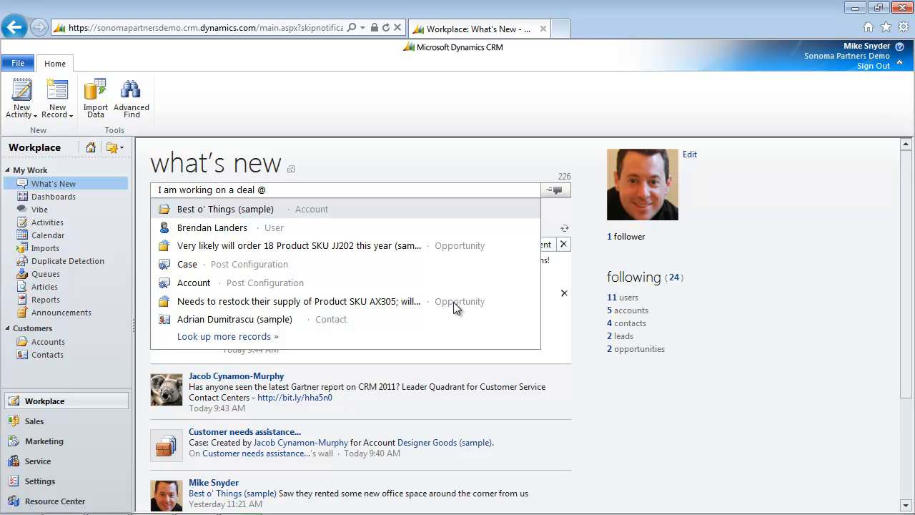
click(226, 209)
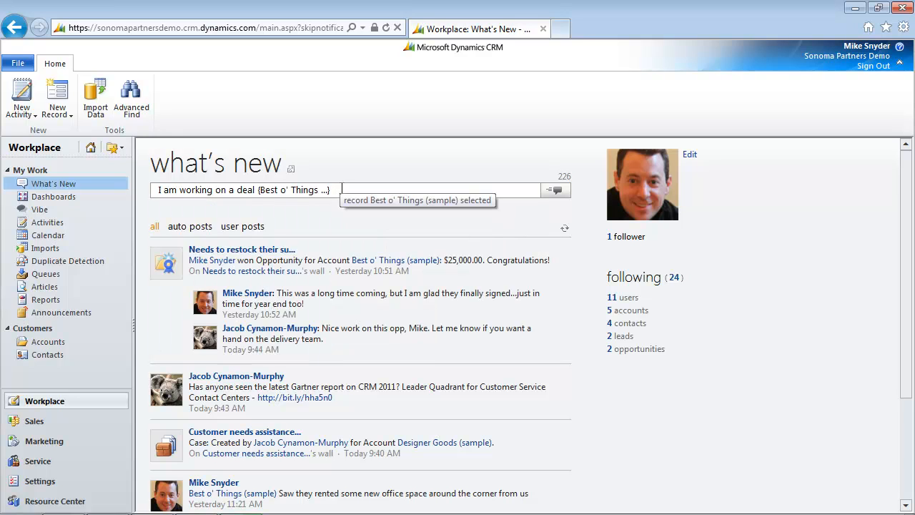
text(, does)
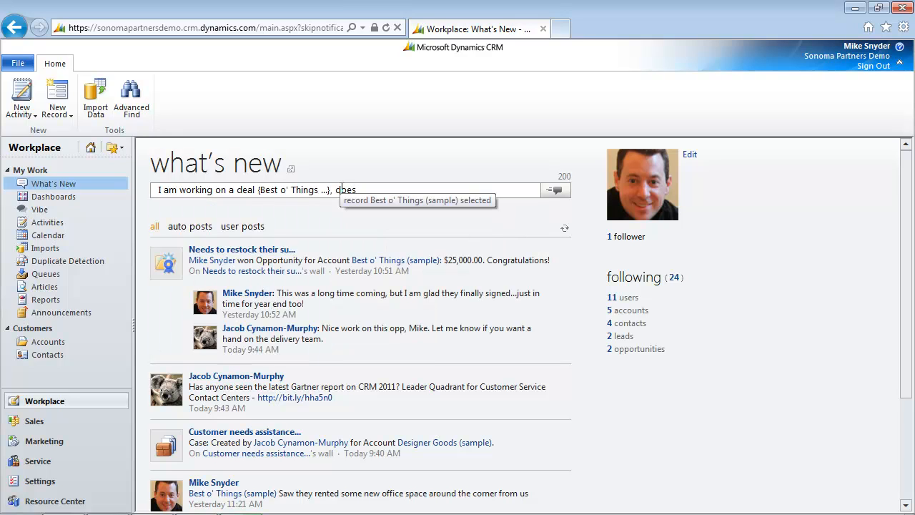
text(oes anyone have a con)
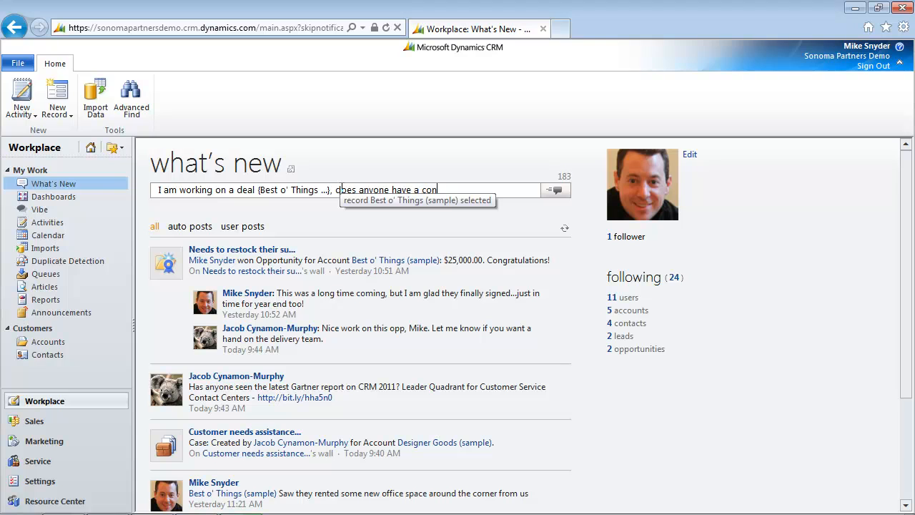
click(556, 188)
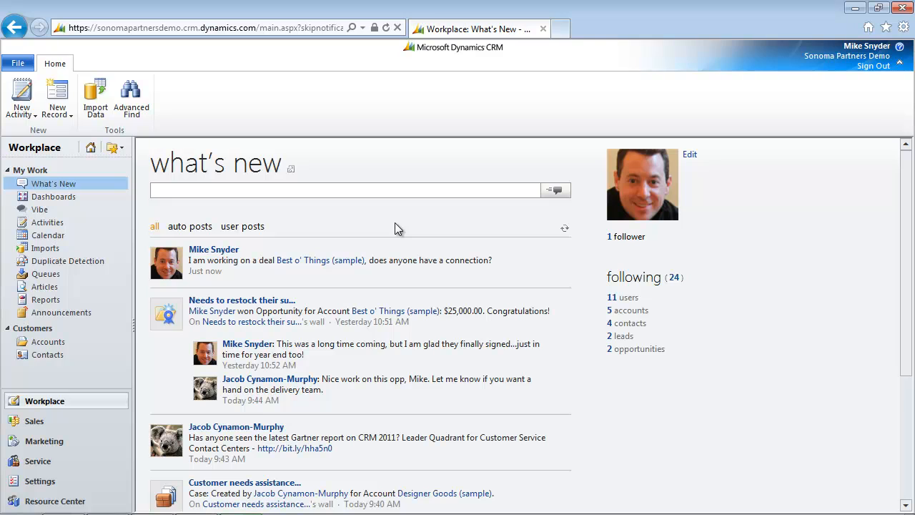
click(346, 189)
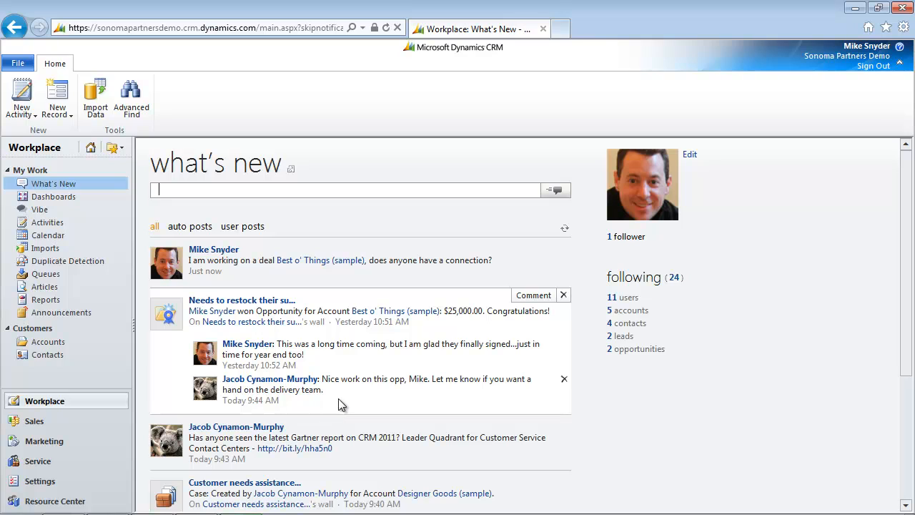
mouse_move(271, 379)
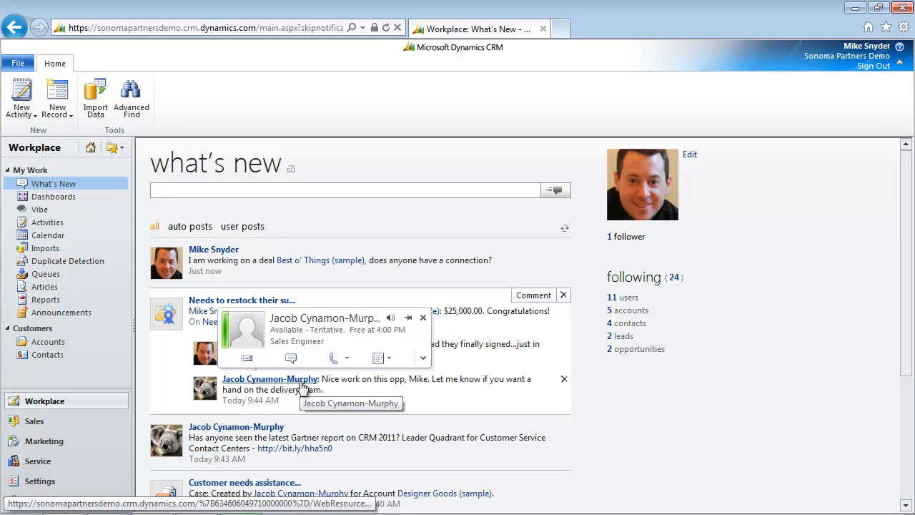
mouse_move(303, 386)
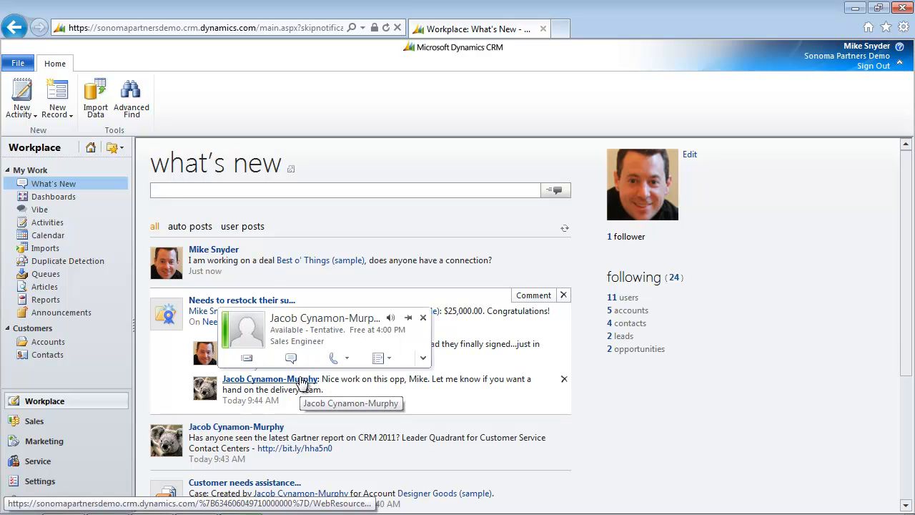
mouse_move(294, 389)
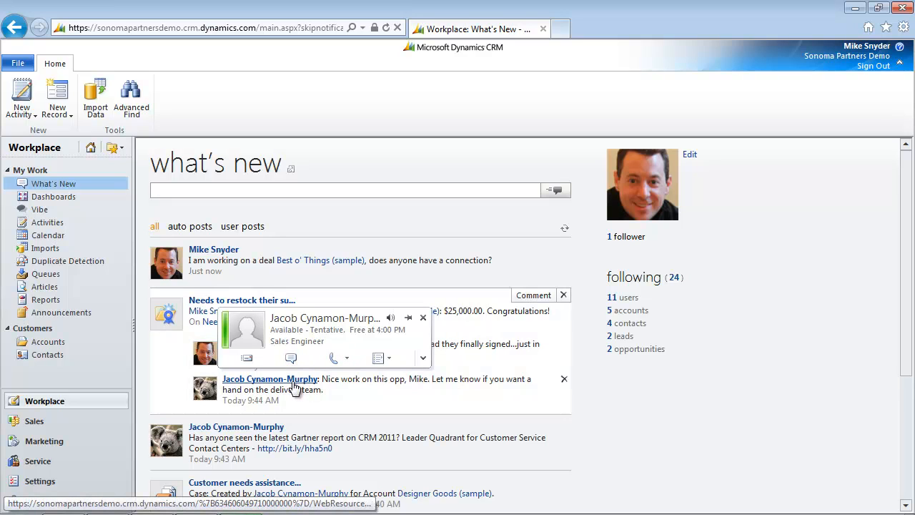
mouse_move(268, 379)
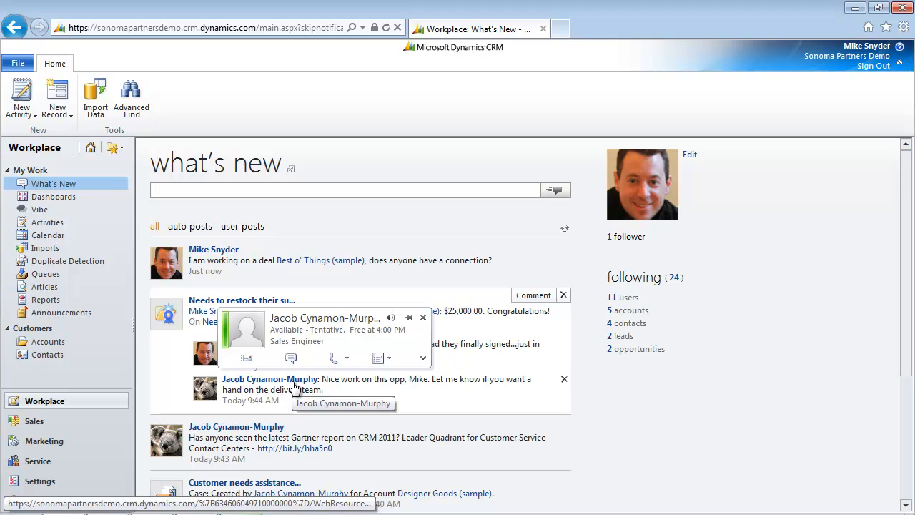
mouse_move(271, 379)
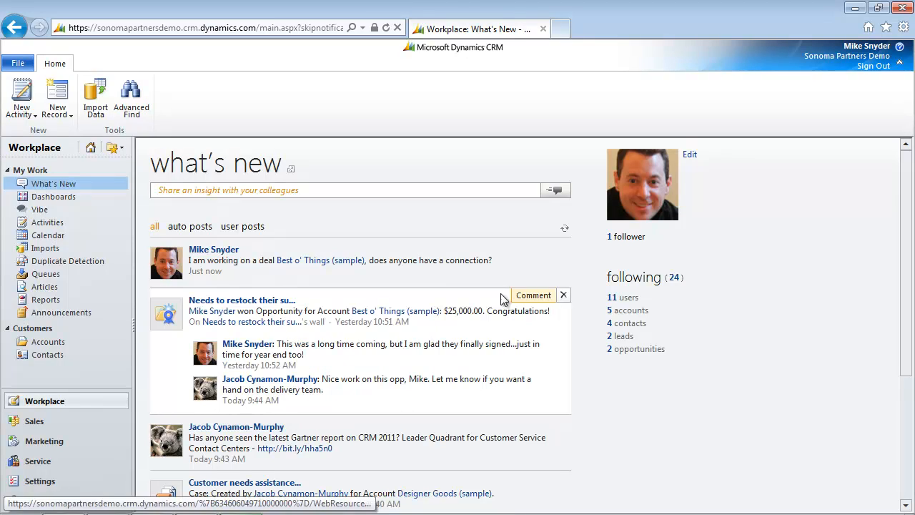
Start a comment on the 'Needs to restock' opportunity post.
click(532, 295)
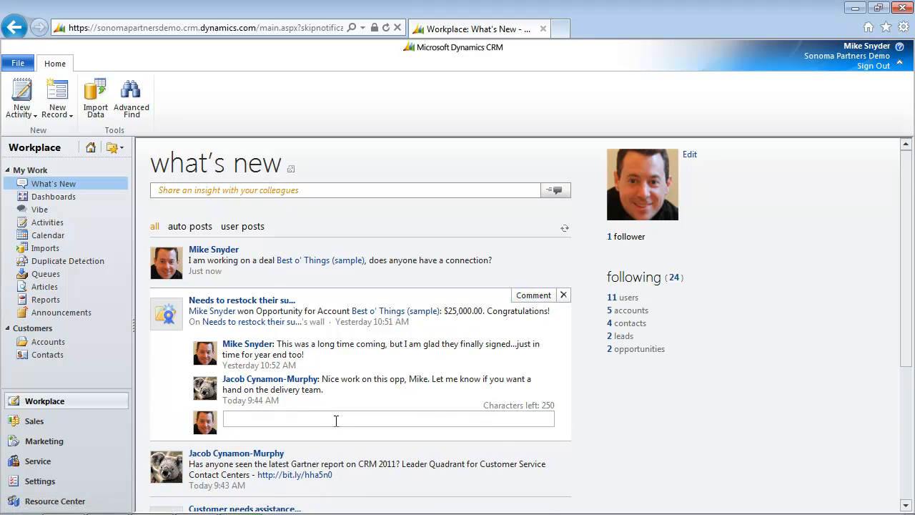
mouse_move(450, 395)
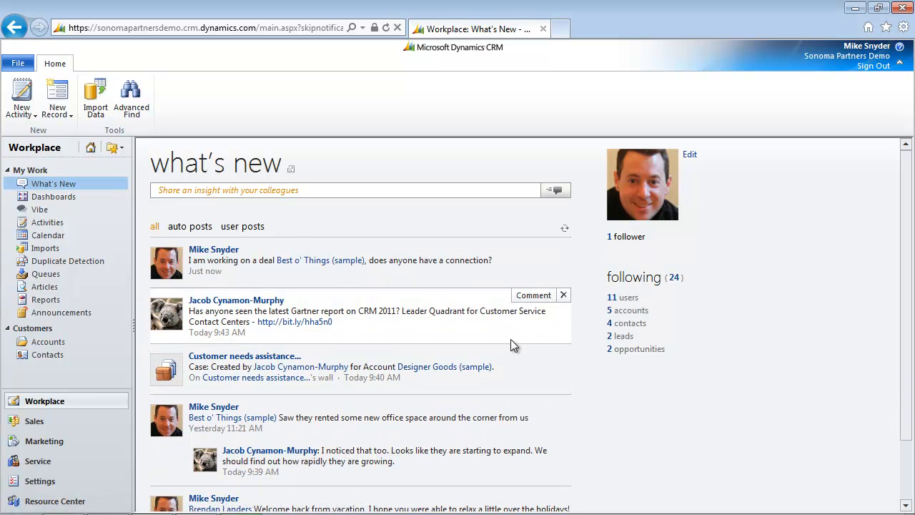
mouse_move(511, 350)
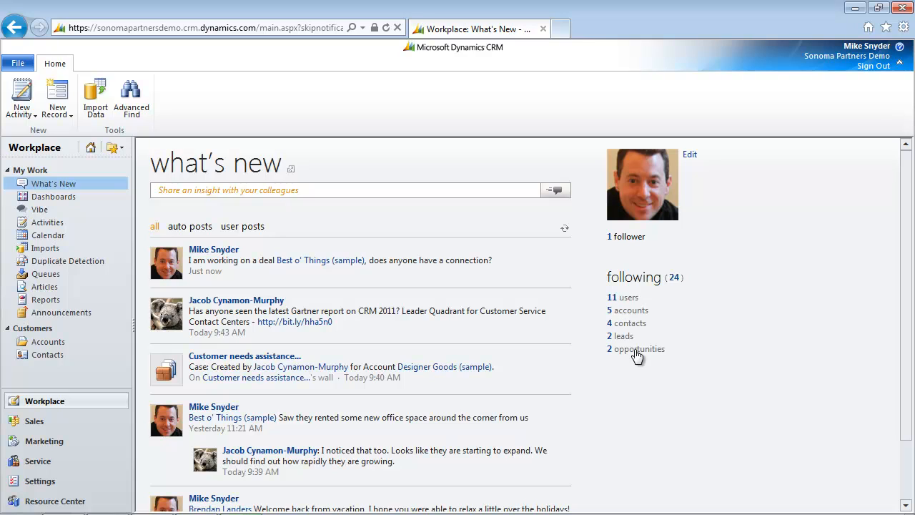
mouse_move(634, 377)
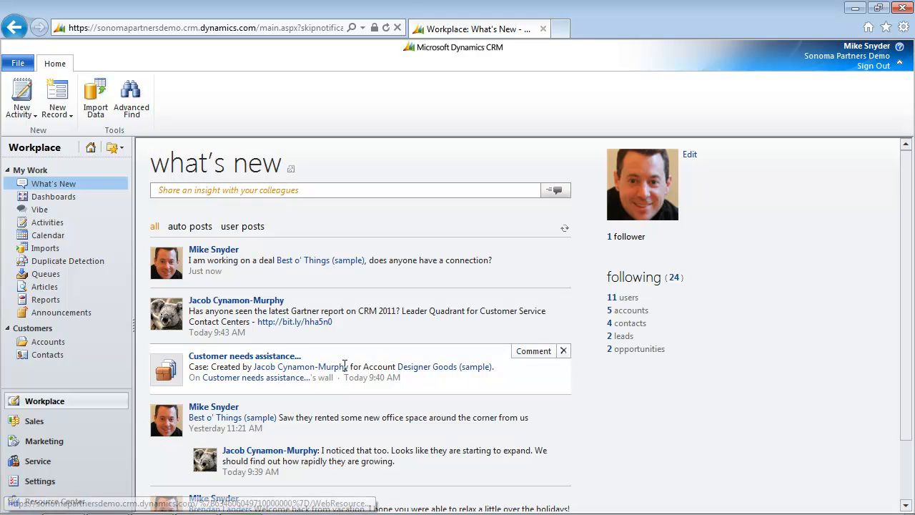
Follow one more account from the Accounts list, bringing followed records to 25 with 6 accounts.
click(48, 340)
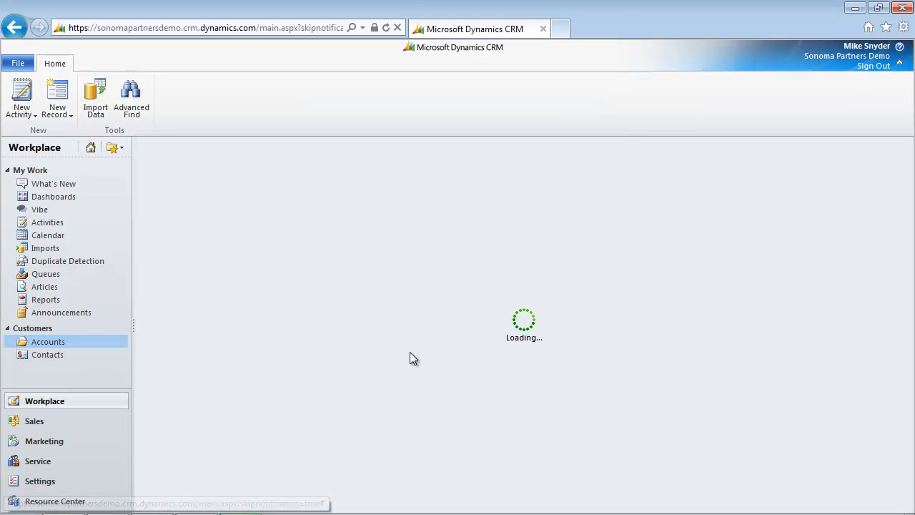
click(48, 340)
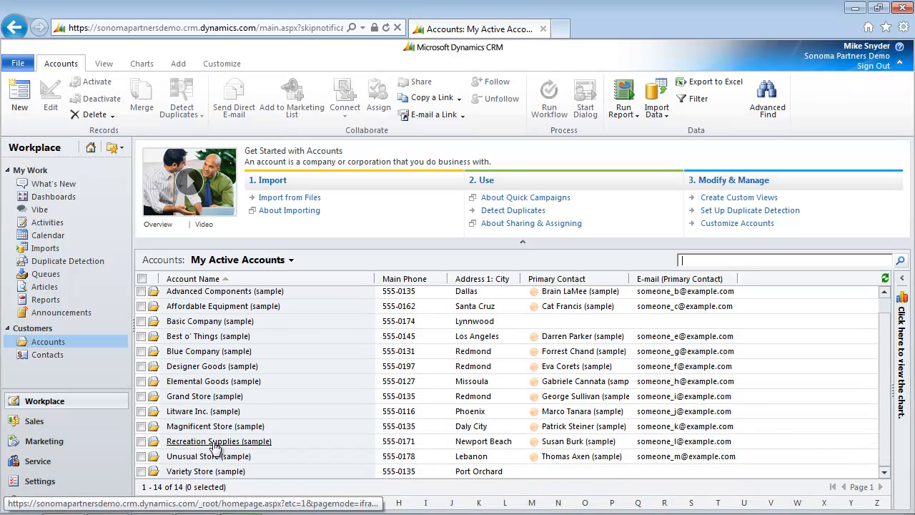
click(141, 471)
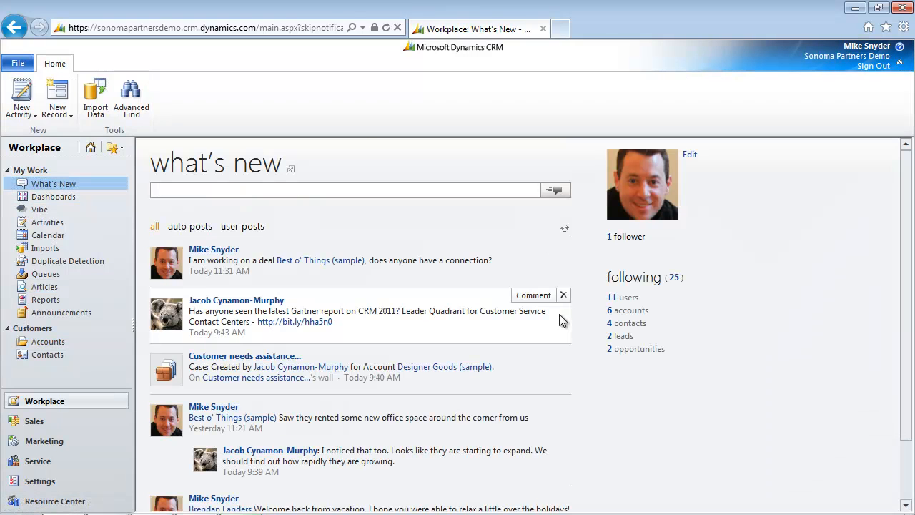
mouse_move(320, 260)
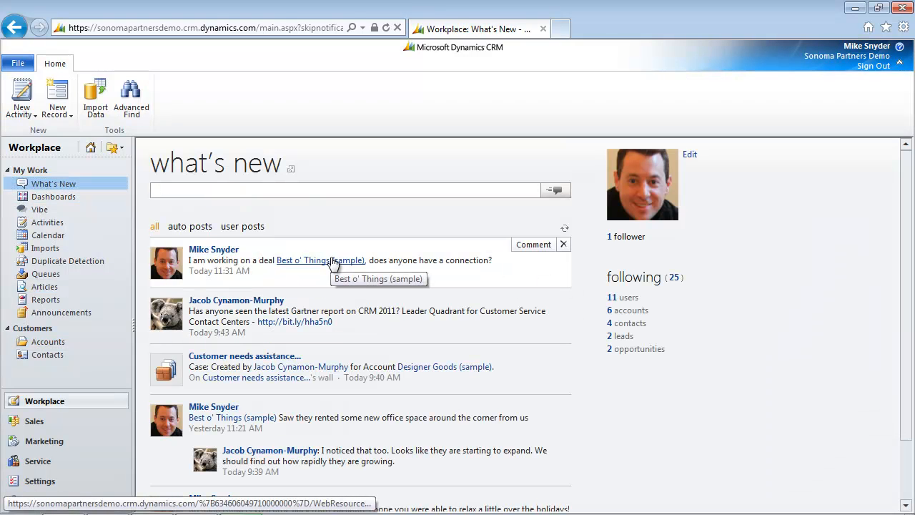
mouse_move(399, 251)
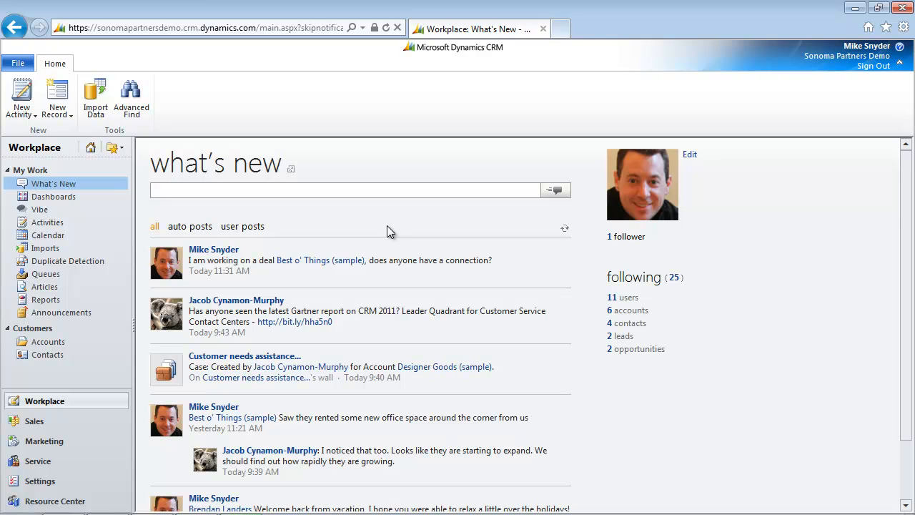
mouse_move(321, 260)
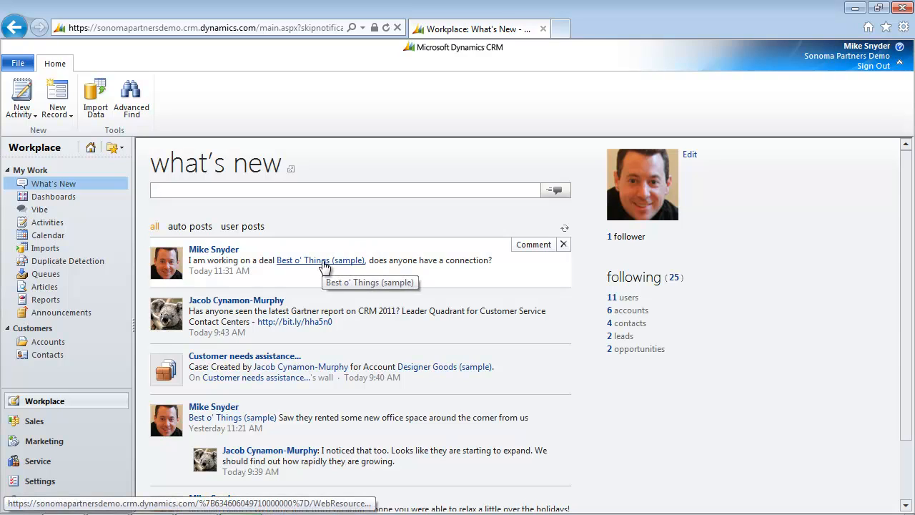
Open the Best o' Things (sample) account record and review its Record Wall posts.
click(320, 260)
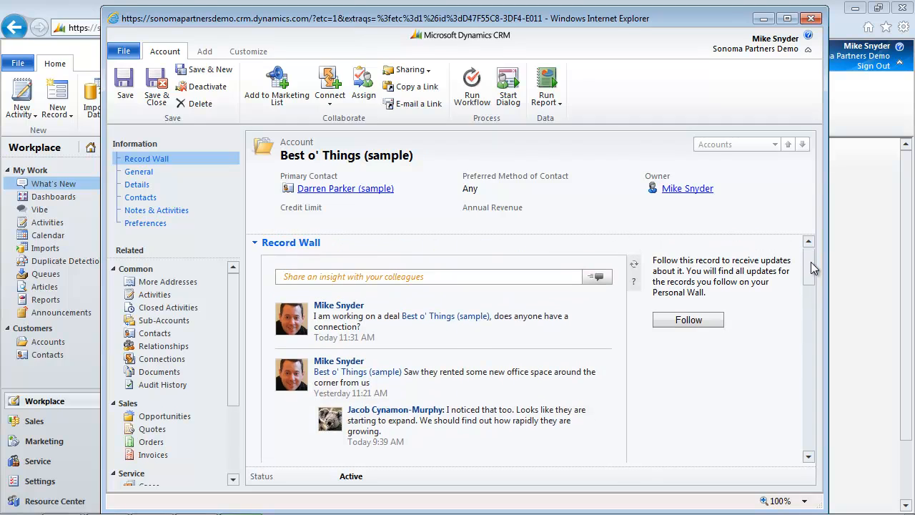
mouse_move(626, 351)
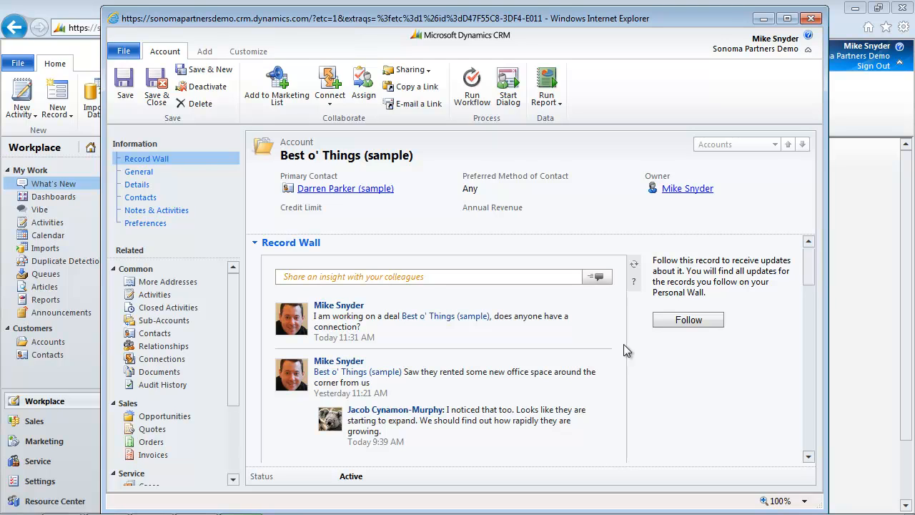
scroll(down, 3)
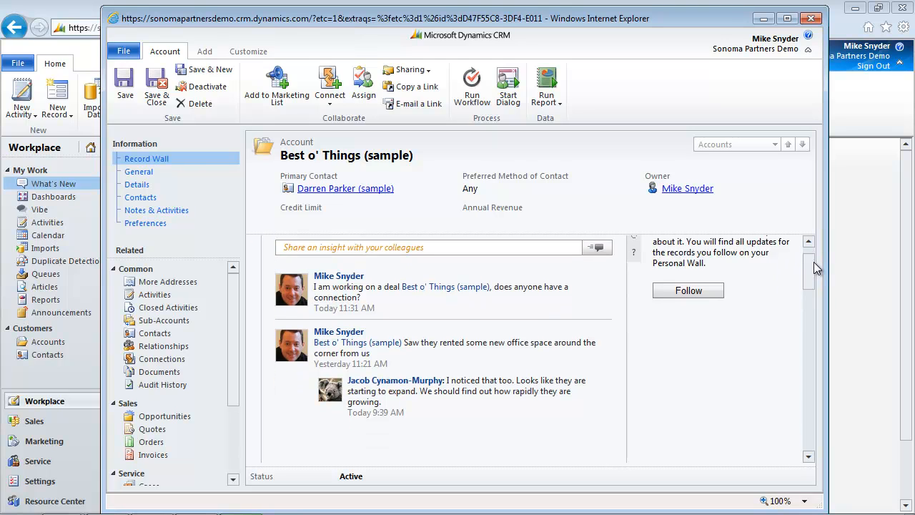
scroll(up, 3)
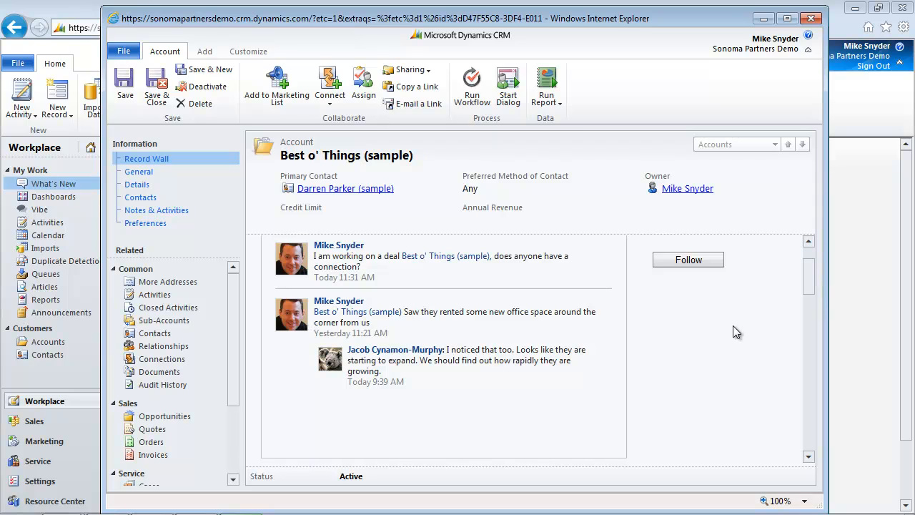